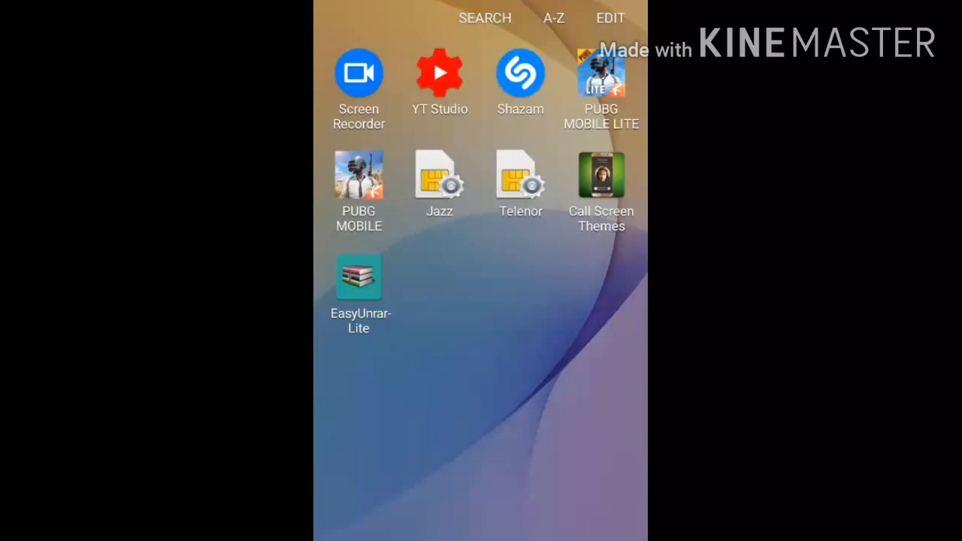
- Launch Microsoft Teams from the app drawer and join the ongoing Class/Live Session meeting
scroll(down, 3)
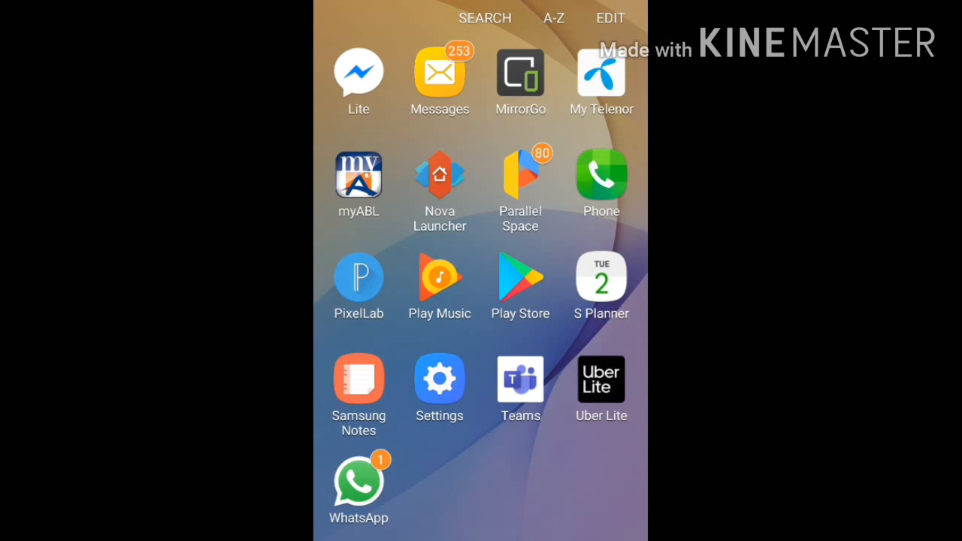
click(521, 379)
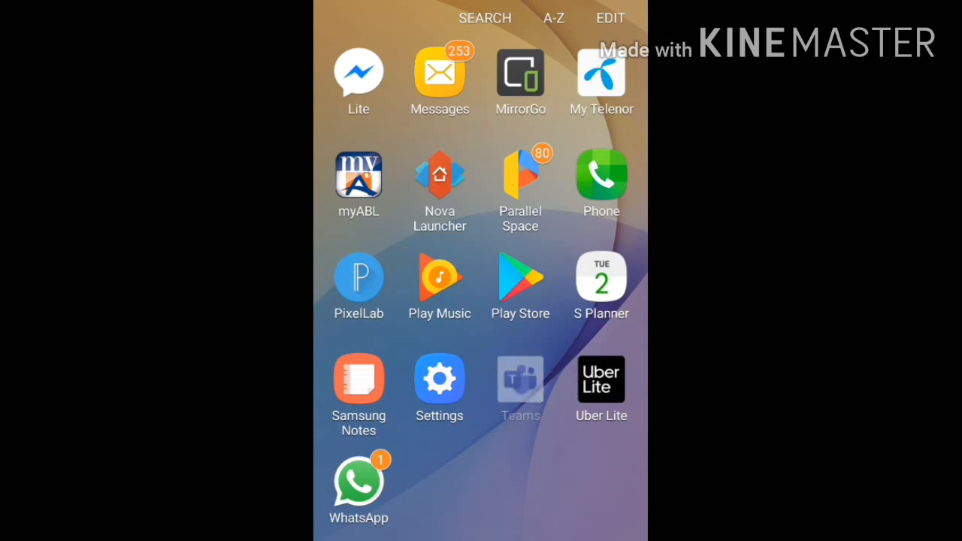
click(520, 379)
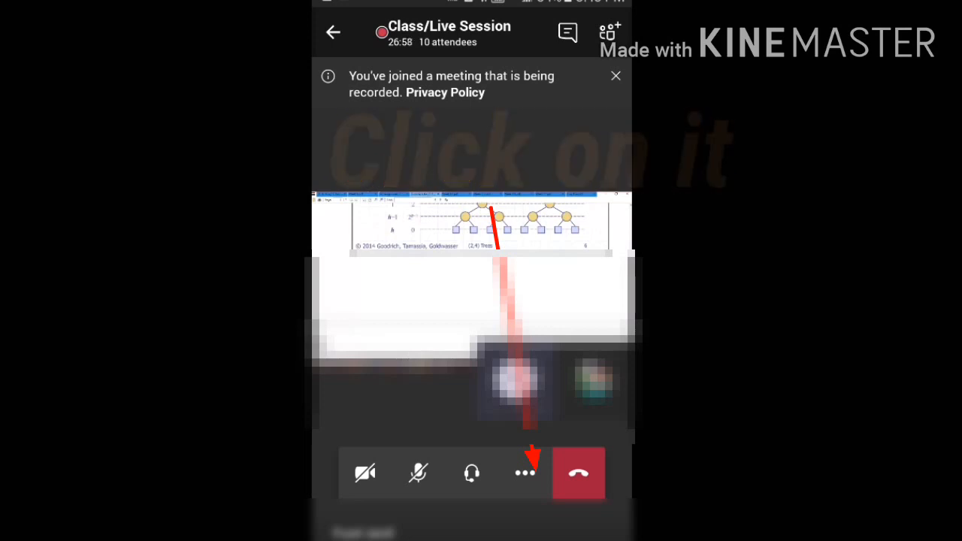
- Use More options to choose Put me on hold, keeping the call connected
click(523, 472)
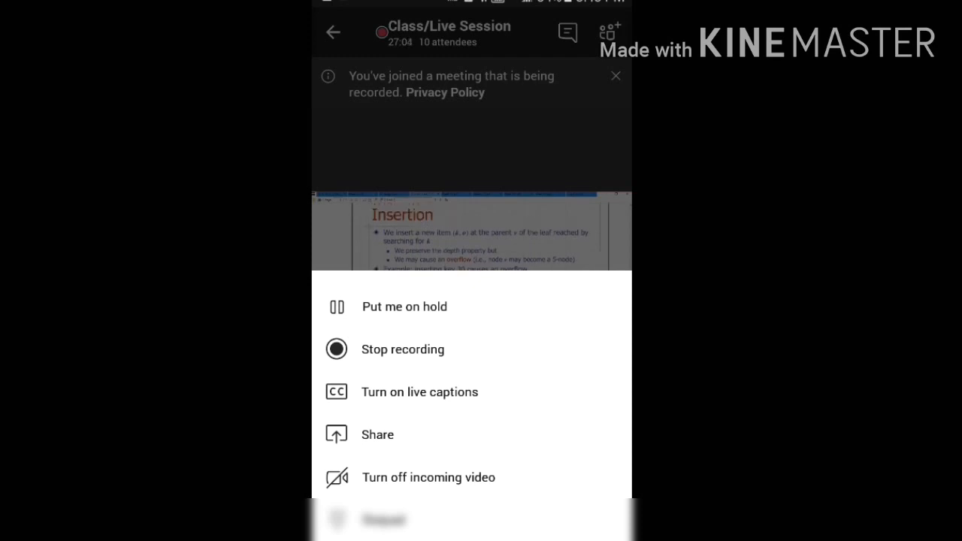
click(403, 307)
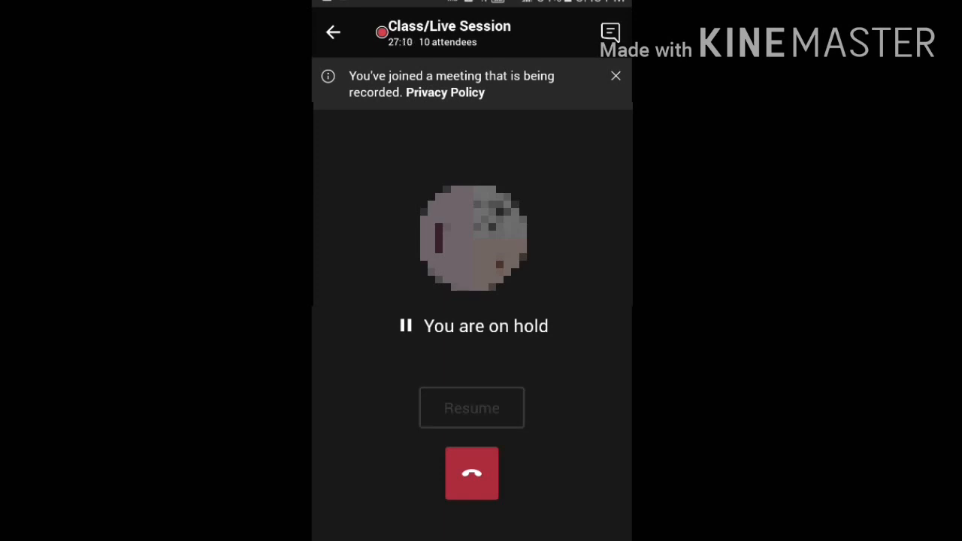
- Resume from hold back into the meeting and bring up the participants list
click(472, 407)
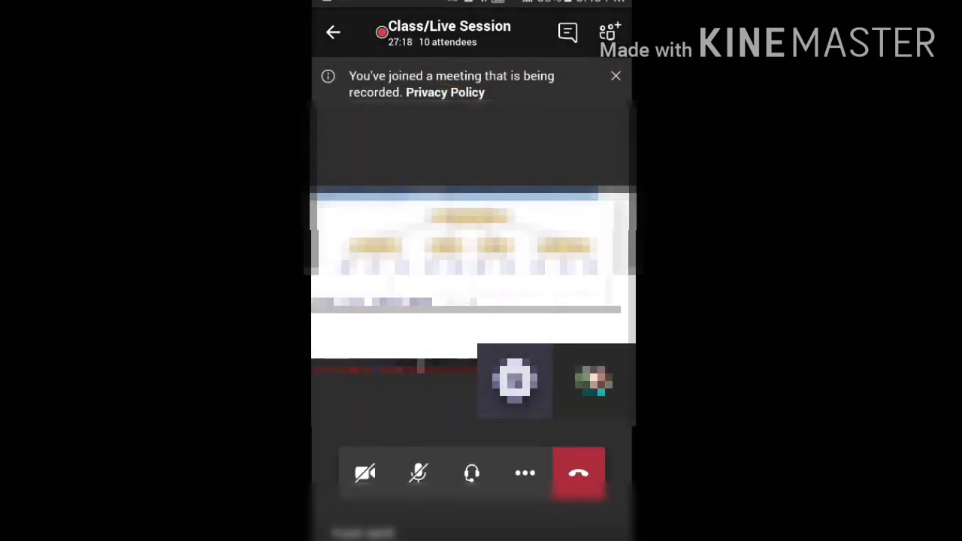
click(524, 472)
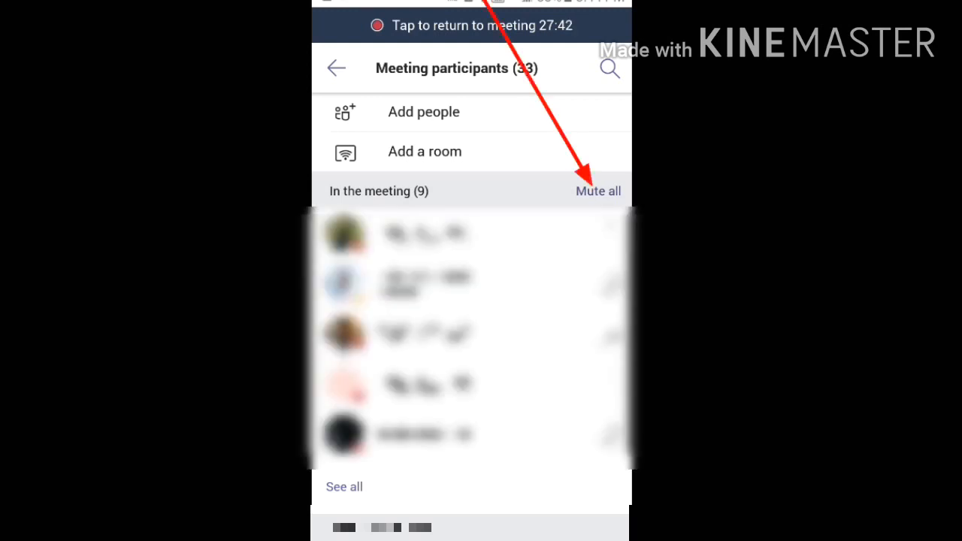
- Show the first participant's actions menu with Remove from meeting and View profile
click(418, 235)
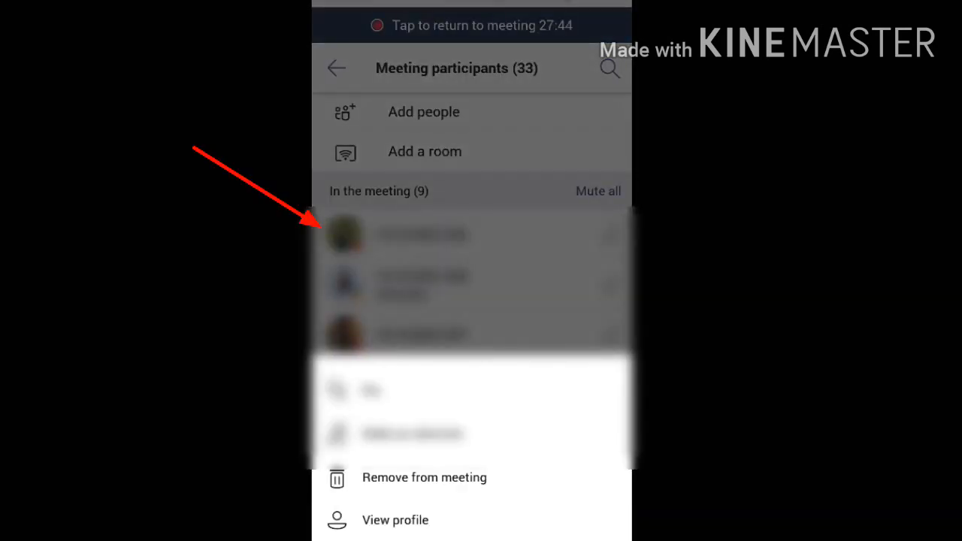